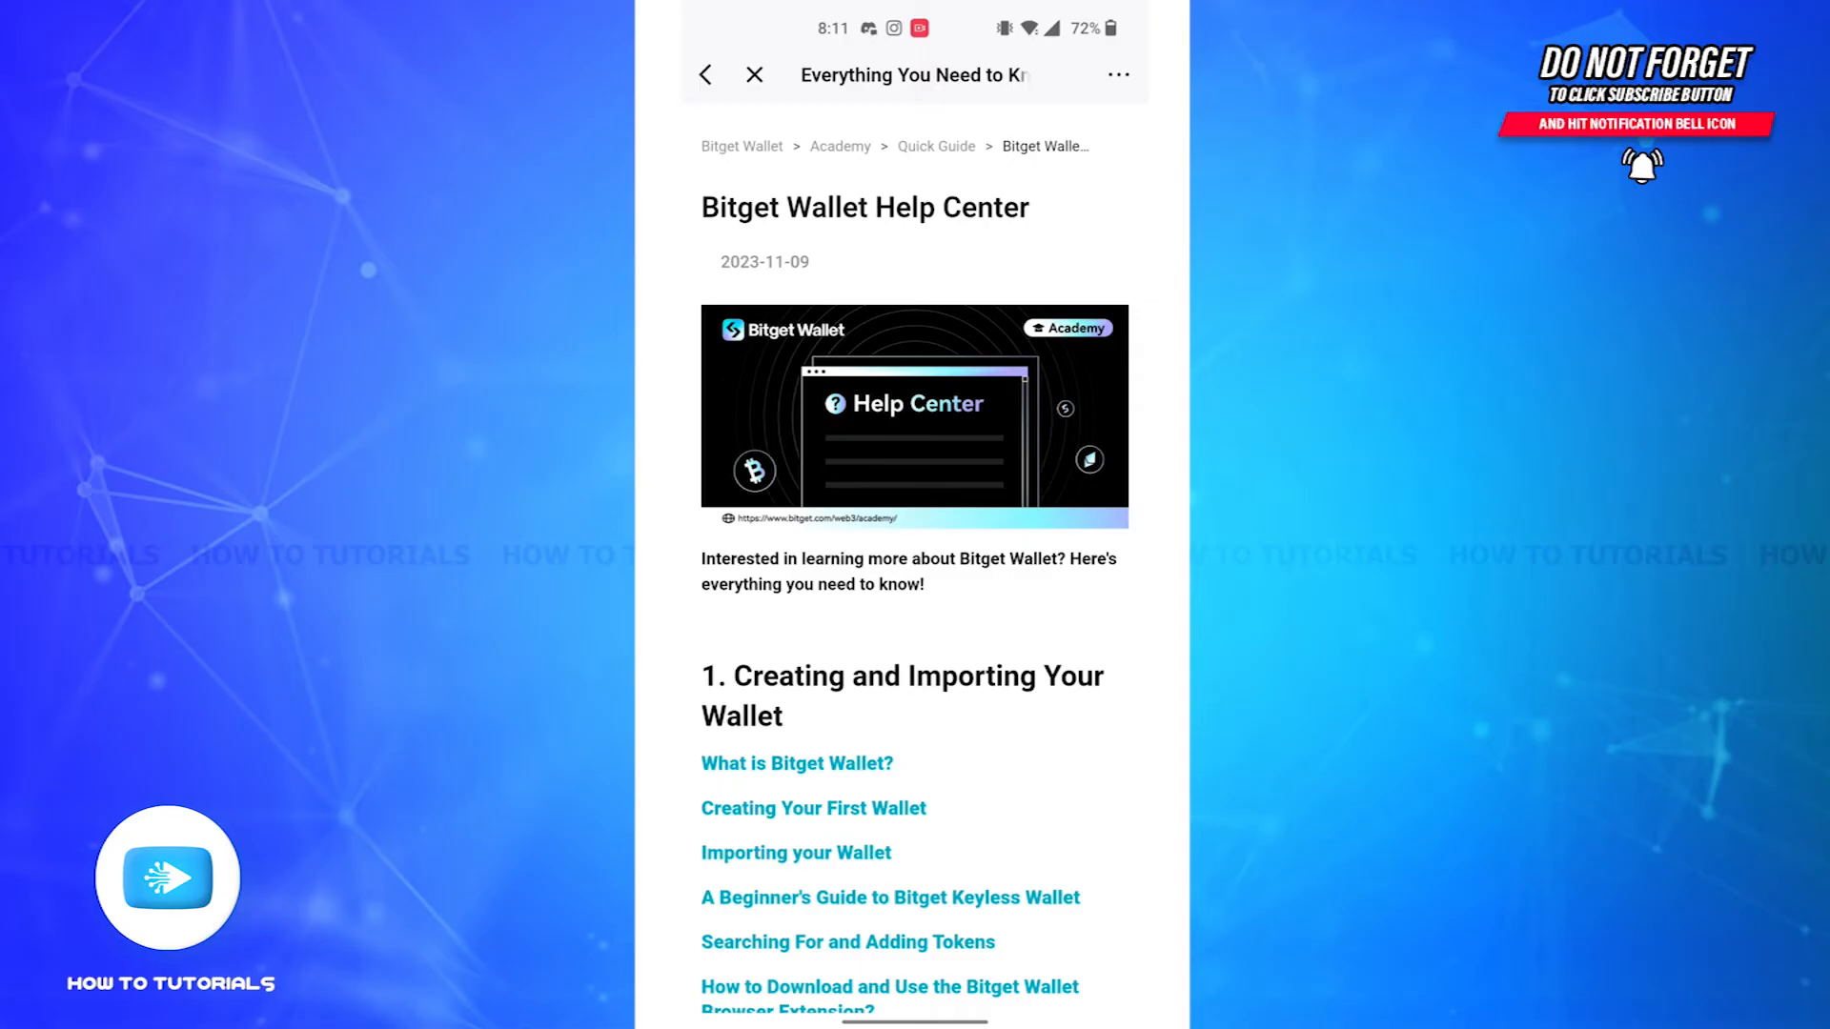
# - Open the 'Creating Your First Wallet' article from the Creating and Importing Your Wallet section
pyautogui.scroll(-3)
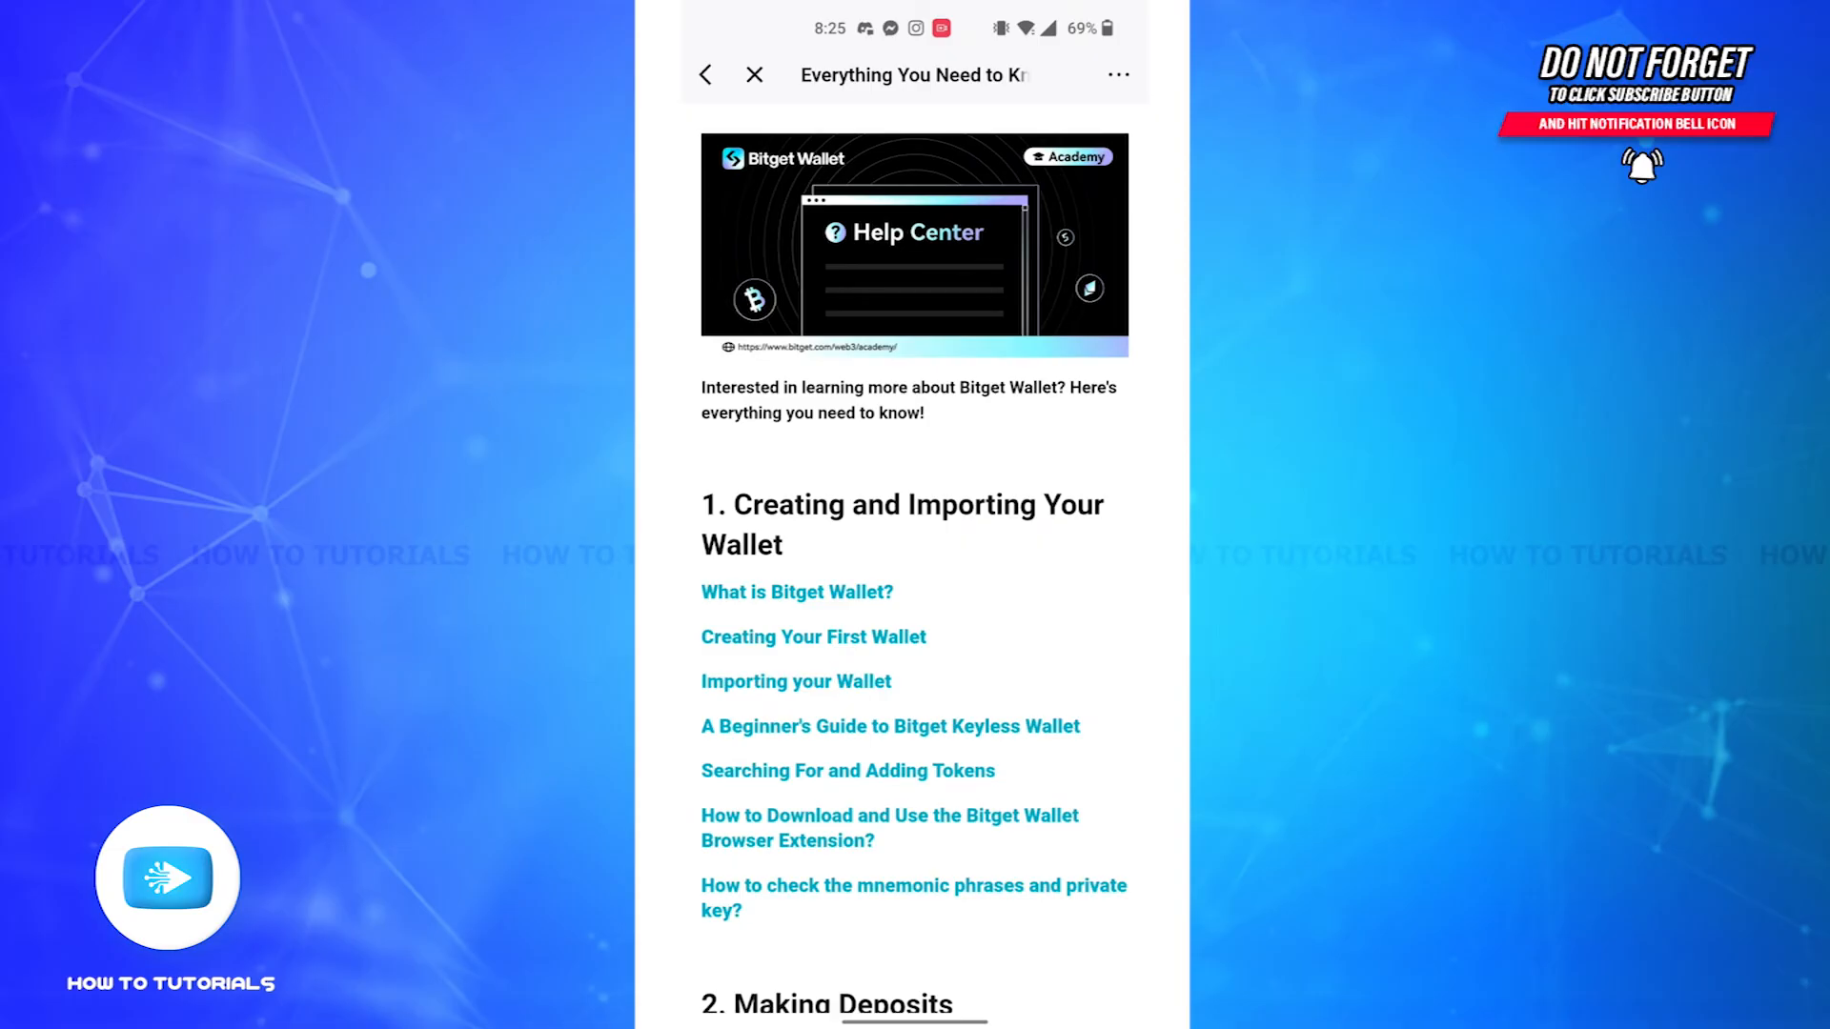
pyautogui.click(812, 637)
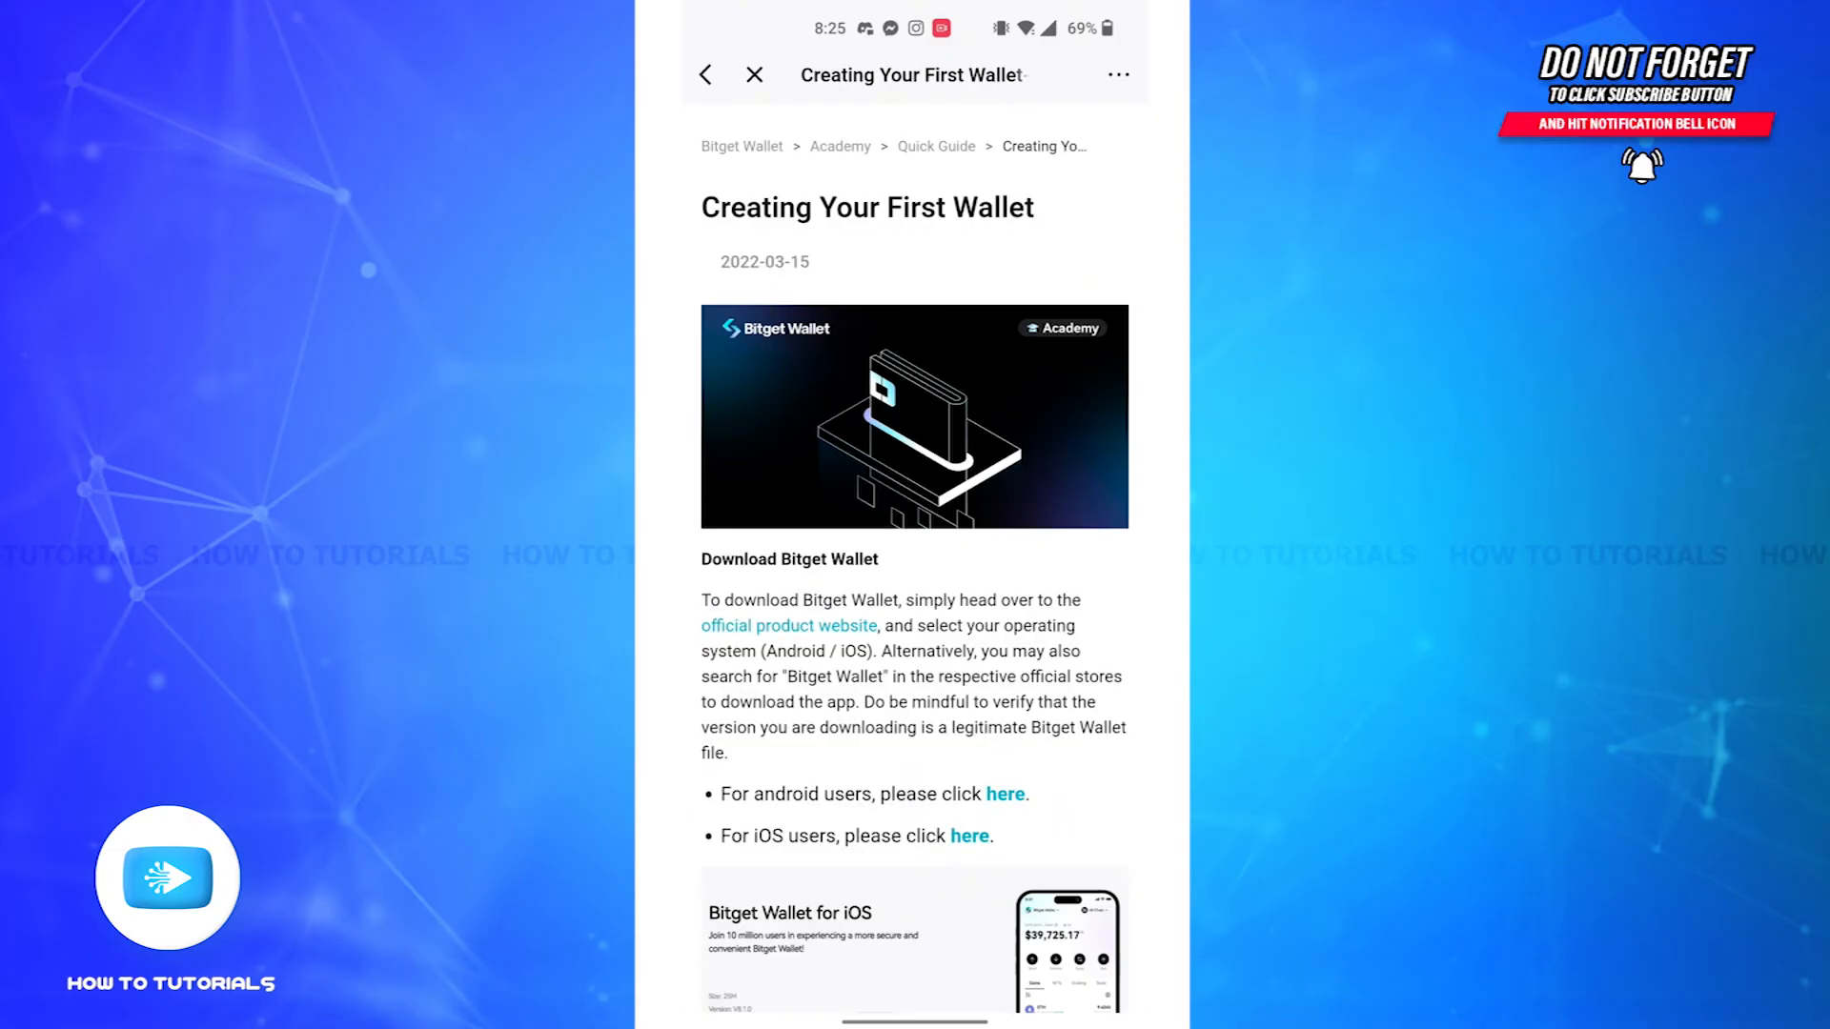